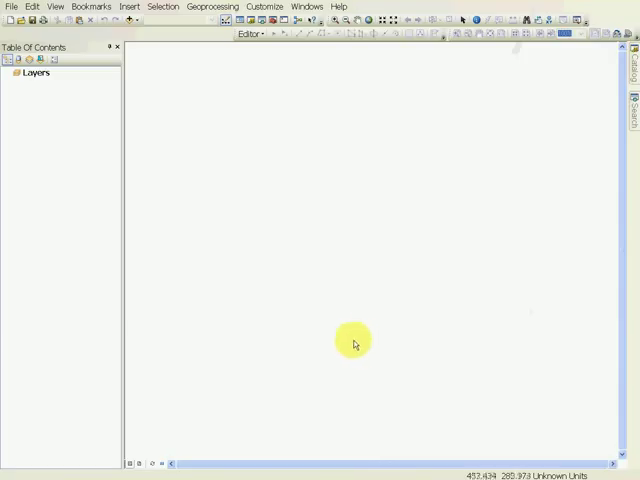
pyautogui.moveTo(348, 344)
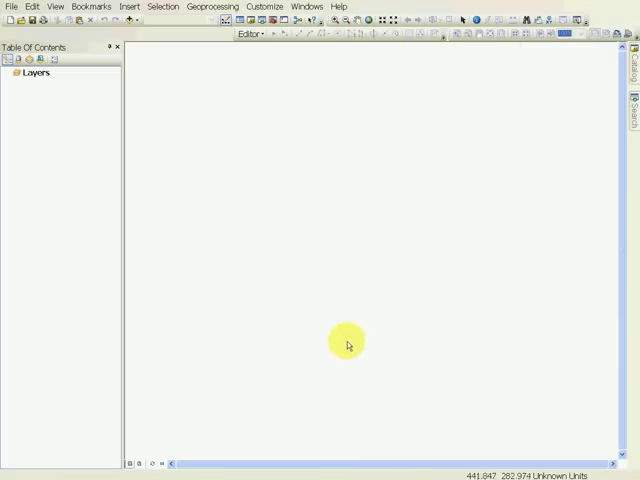
pyautogui.moveTo(339, 338)
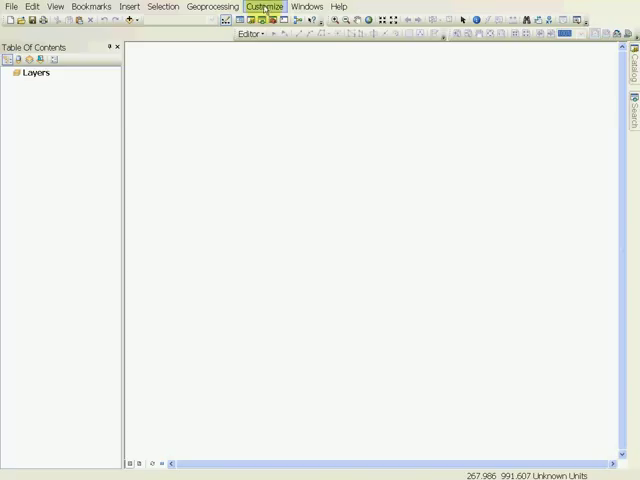
# Enable the Geostatistical Analyst extension in the Extensions dialog
pyautogui.click(264, 7)
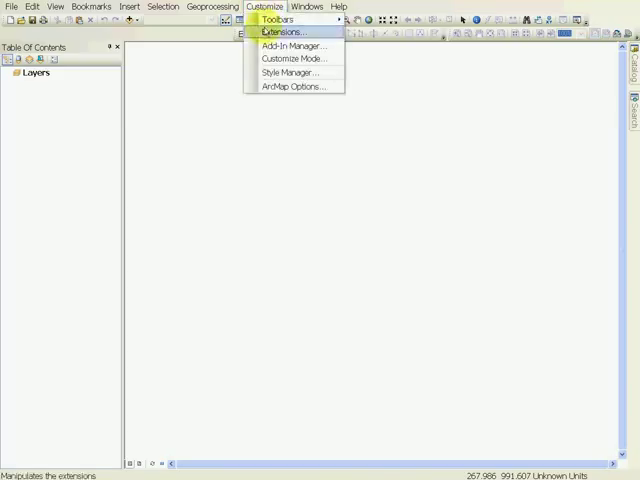
pyautogui.click(285, 31)
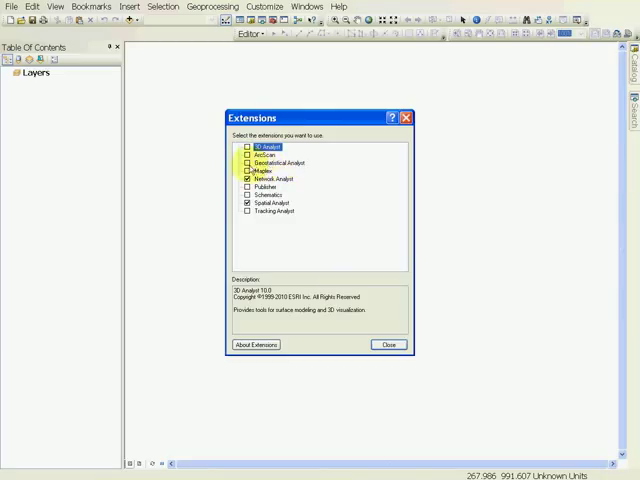
pyautogui.click(247, 163)
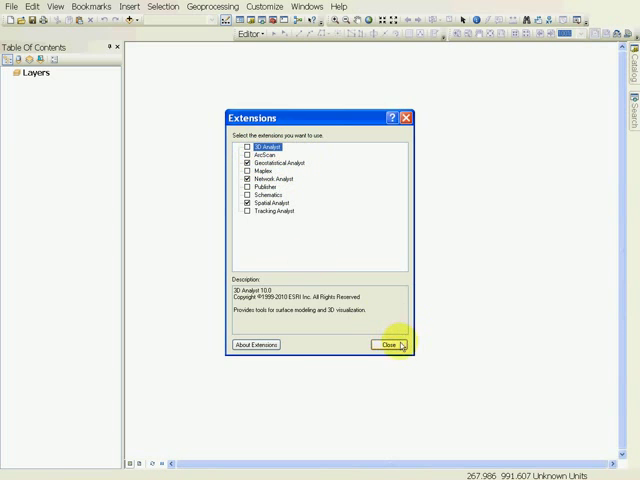
# Close the Extensions dialog and display the Geostatistical Analyst toolbar
pyautogui.click(390, 344)
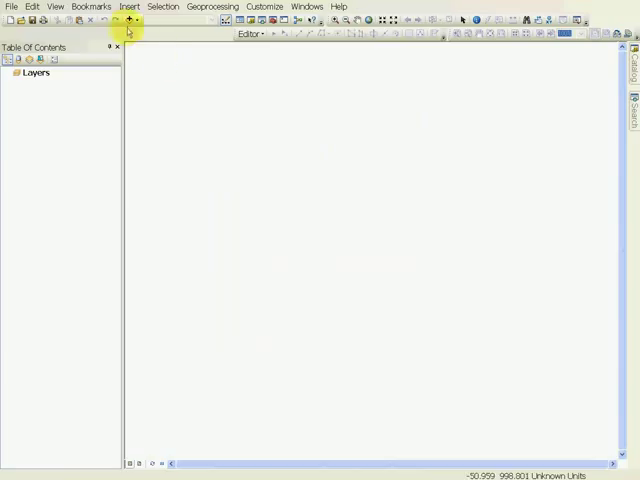
pyautogui.moveTo(170, 38)
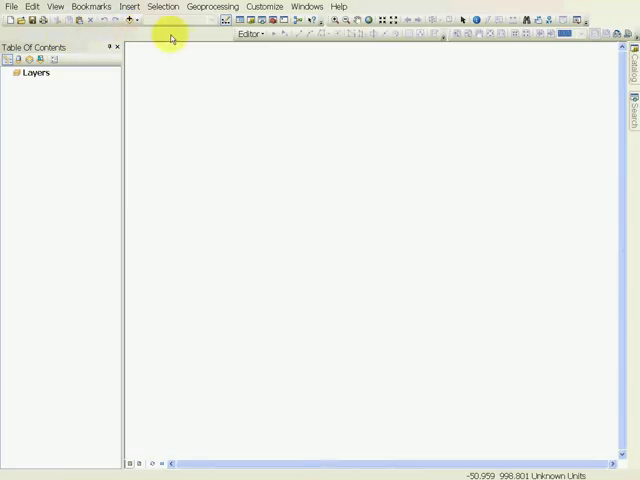
pyautogui.click(264, 7)
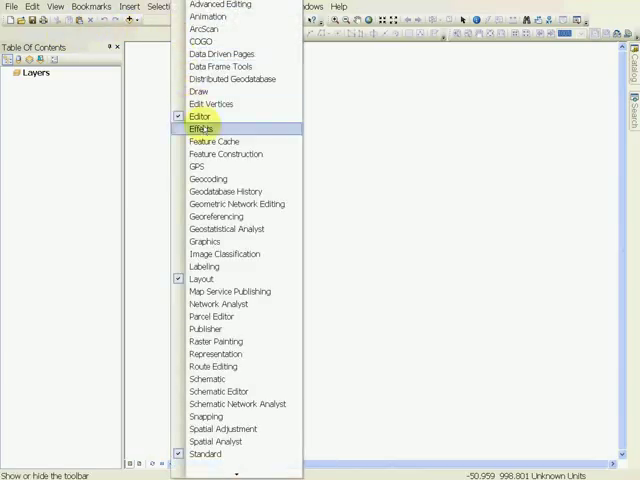
pyautogui.moveTo(226, 228)
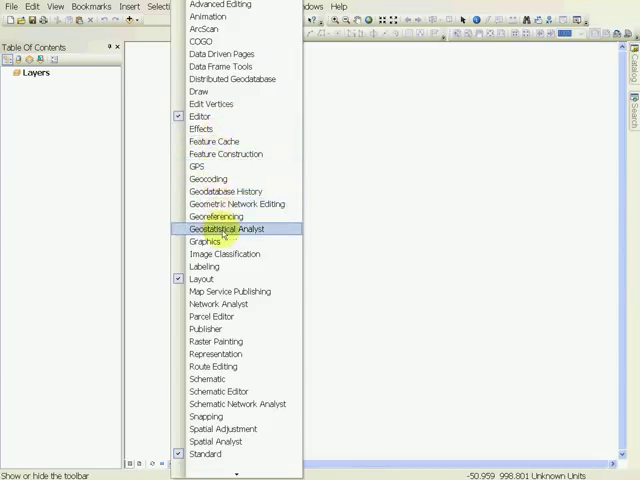
pyautogui.click(228, 228)
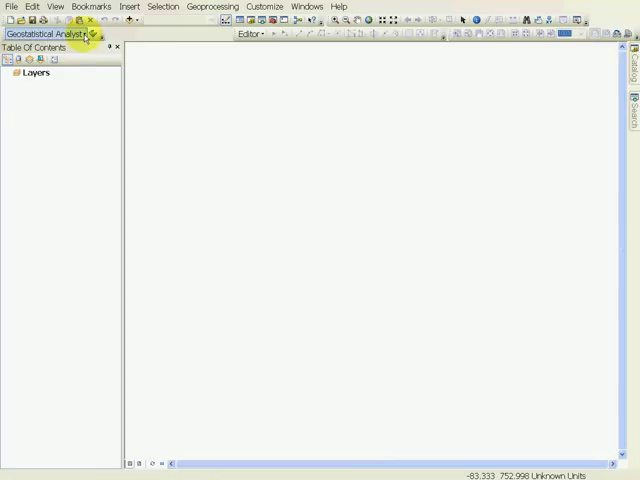
# Review the Geostatistical Analyst menu's Explore Data tools (Histogram, QQPlot, Trend Analysis, Voronoi Map)
pyautogui.click(45, 34)
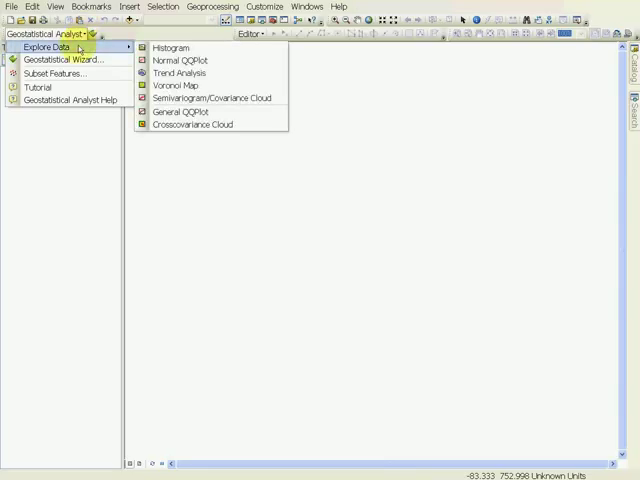
pyautogui.moveTo(128, 48)
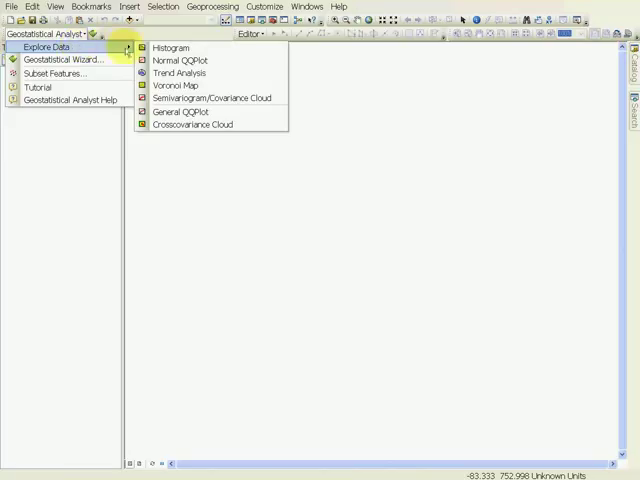
pyautogui.moveTo(170, 47)
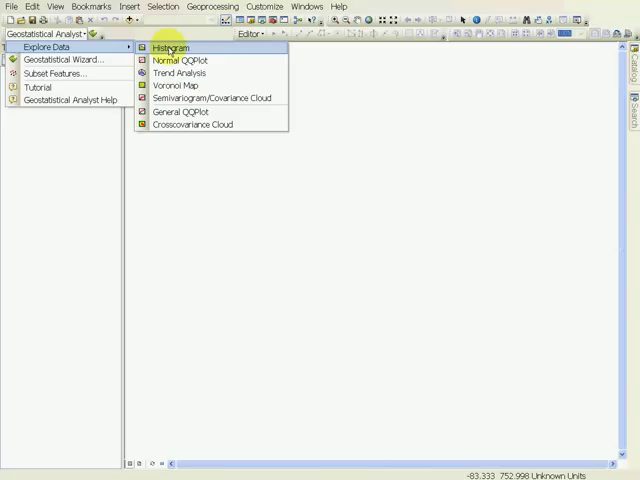
pyautogui.moveTo(180, 61)
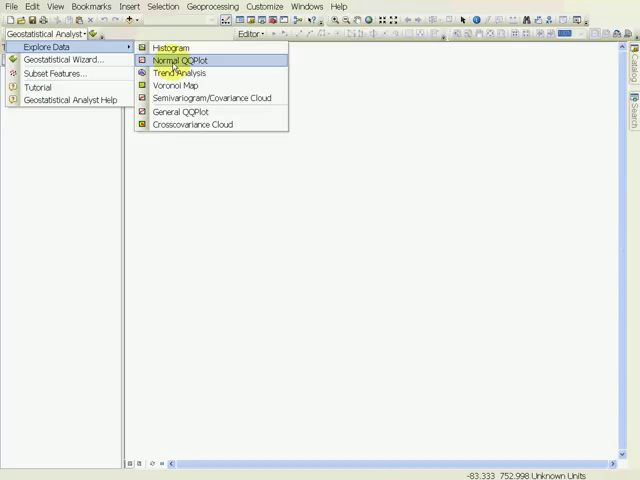
pyautogui.moveTo(180, 72)
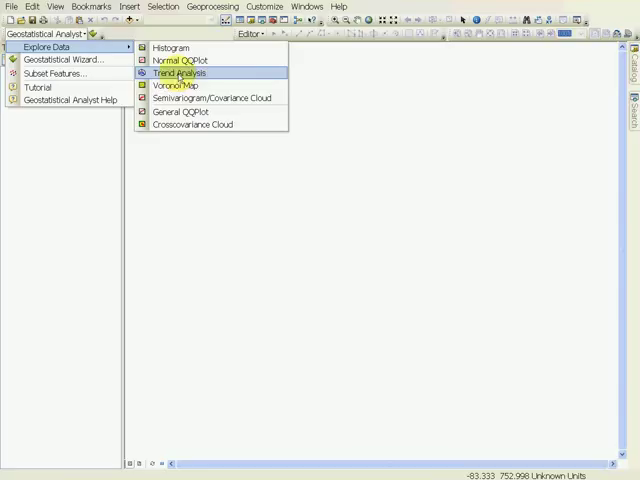
pyautogui.moveTo(172, 85)
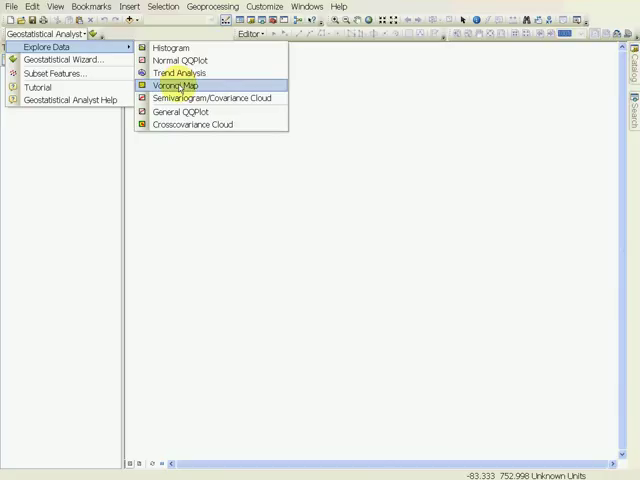
pyautogui.moveTo(200, 98)
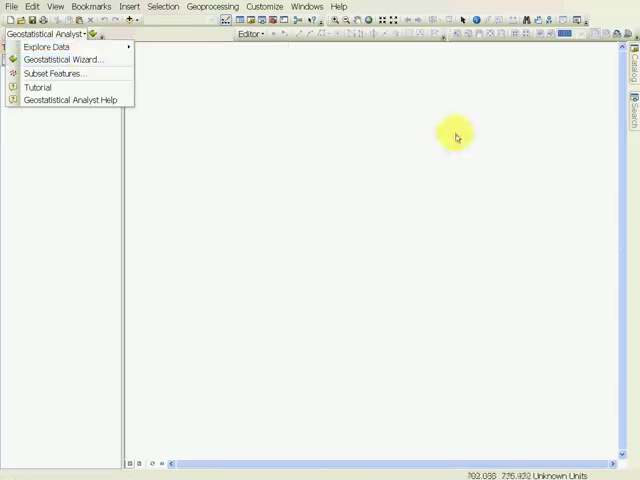
pyautogui.moveTo(285, 380)
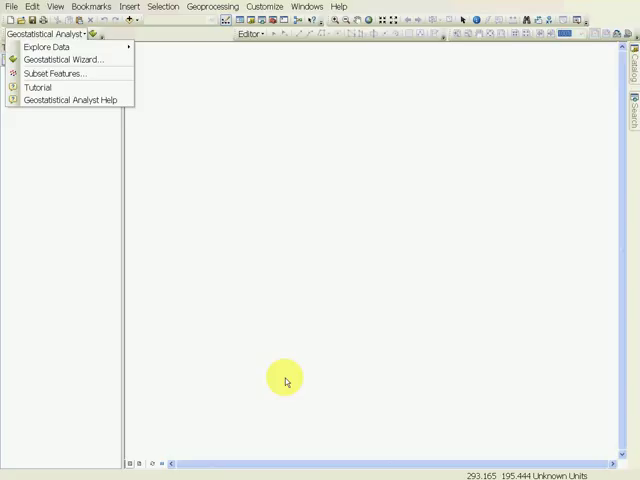
pyautogui.moveTo(283, 374)
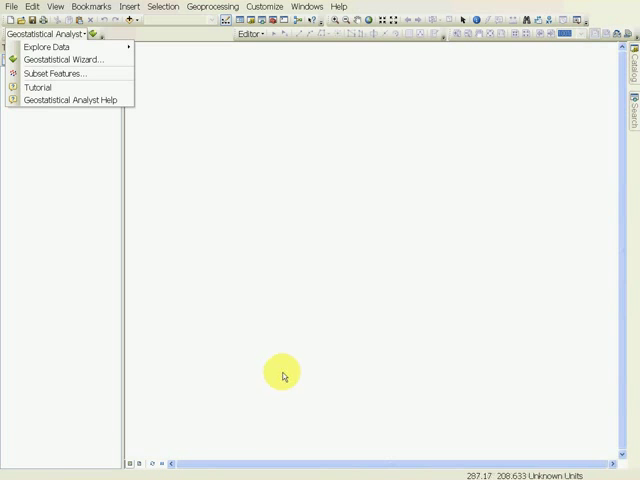
pyautogui.moveTo(244, 298)
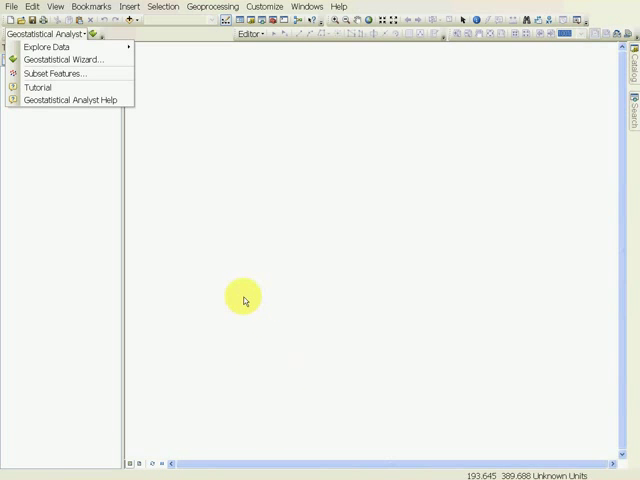
pyautogui.moveTo(68, 59)
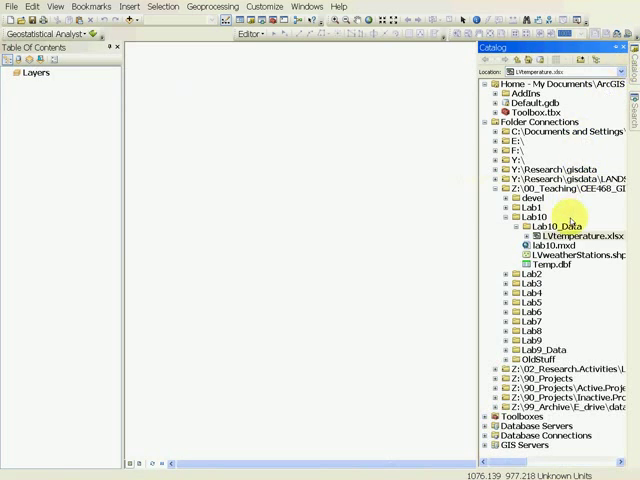
# Open the LVtemperature.xlsx workbook from the Catalog in Excel
pyautogui.click(568, 236)
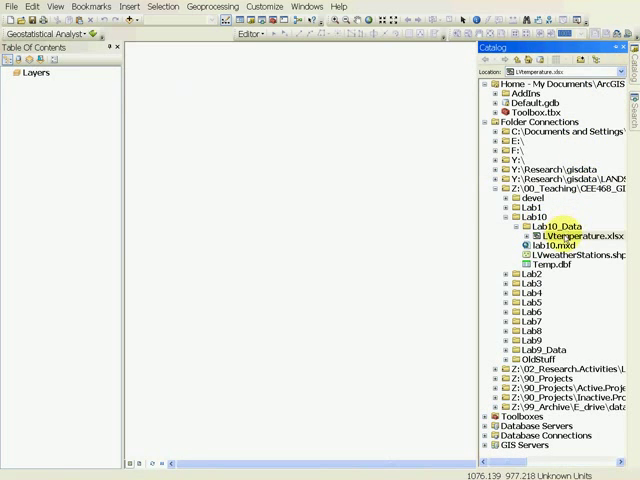
pyautogui.click(570, 235)
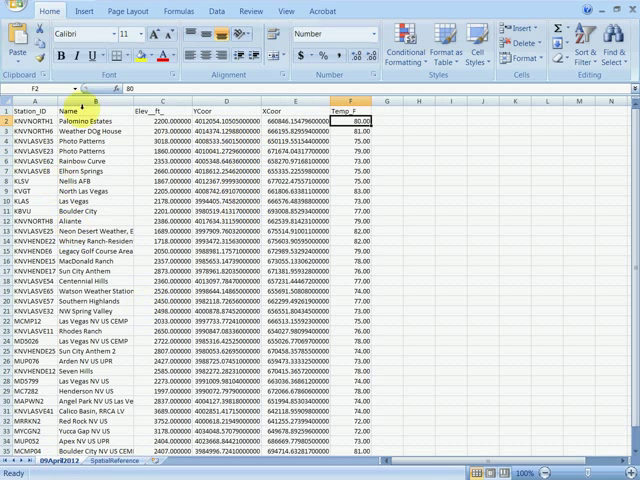
# Scroll through the 09April2012 station sheet's XCoor, YCoor and Temp_F values, then close Excel
pyautogui.scroll(-3)
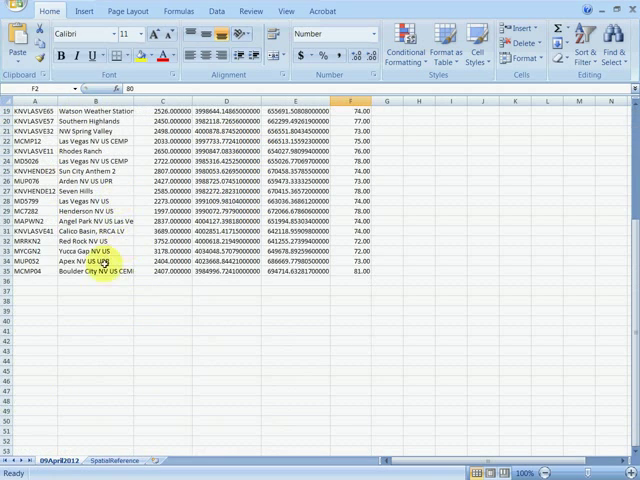
pyautogui.scroll(3)
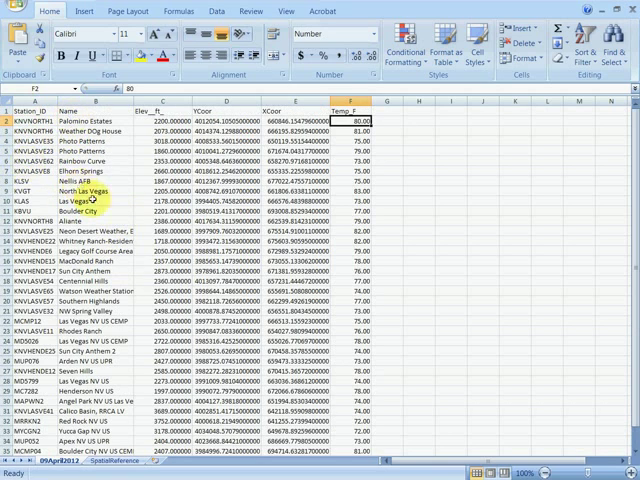
pyautogui.click(160, 122)
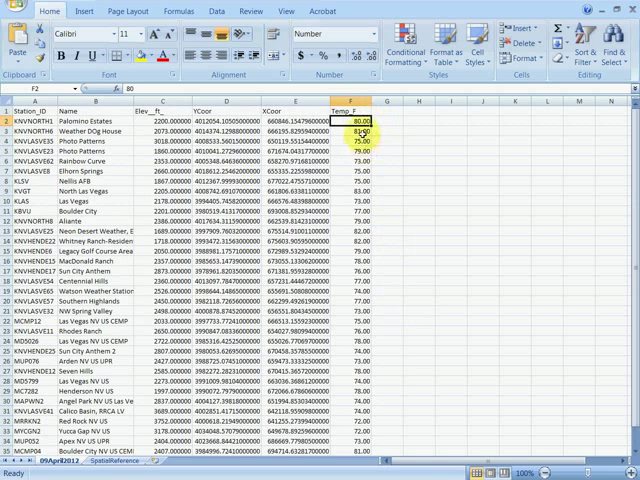
pyautogui.moveTo(385, 432)
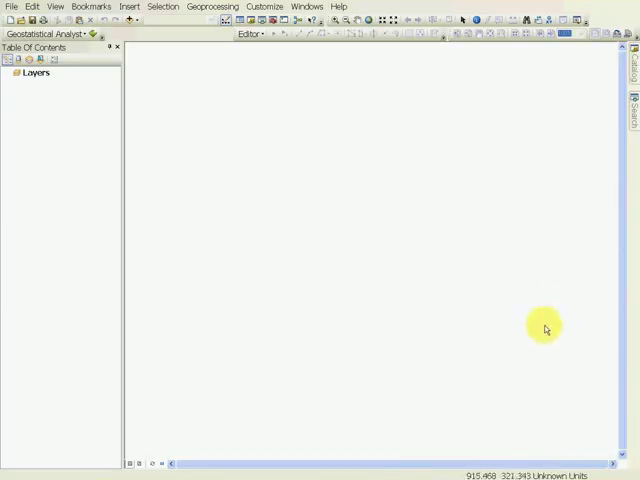
pyautogui.moveTo(548, 324)
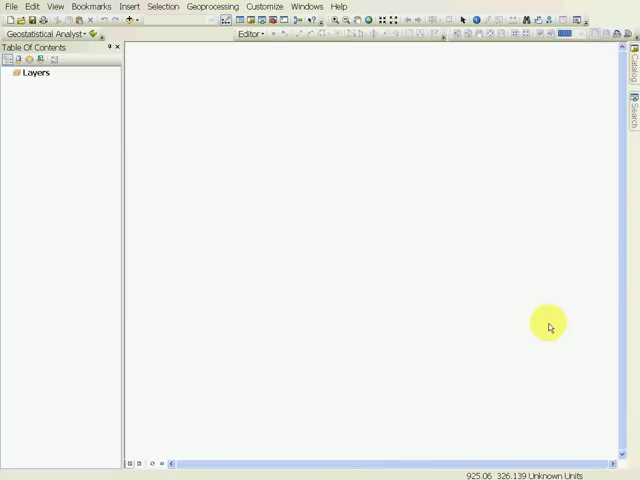
pyautogui.moveTo(536, 320)
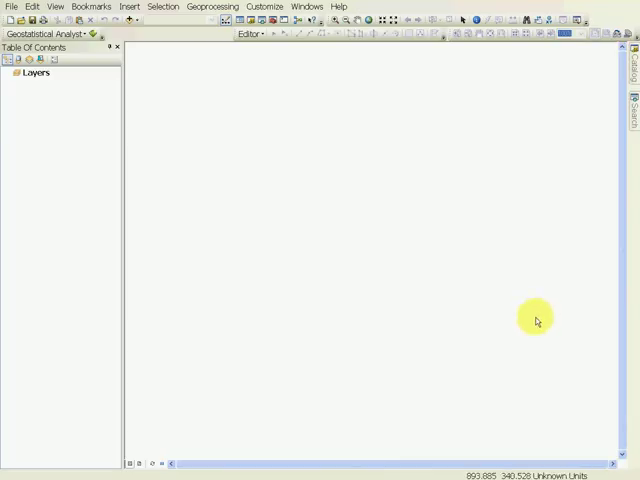
pyautogui.moveTo(550, 113)
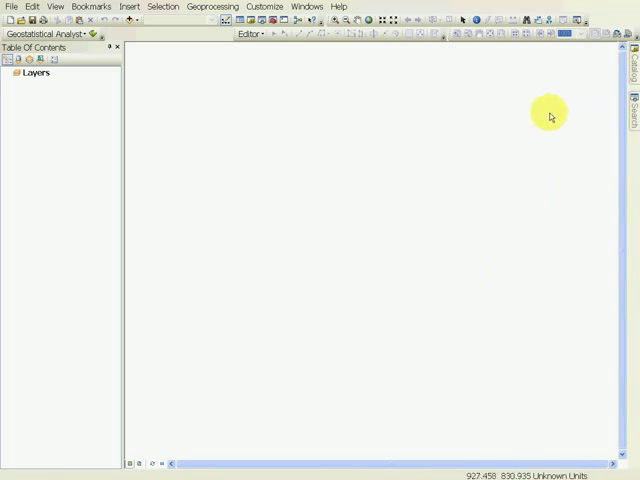
# Add the World_Imagery_Old.lyr basemap from the Lab2 folder and start adding data from Lab10_Data
pyautogui.click(632, 65)
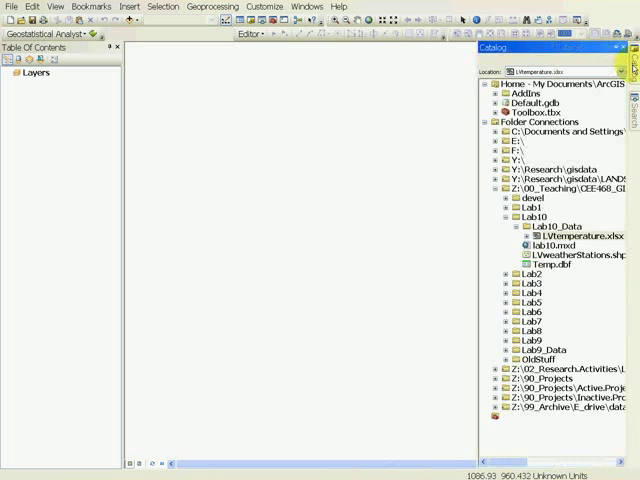
pyautogui.click(503, 188)
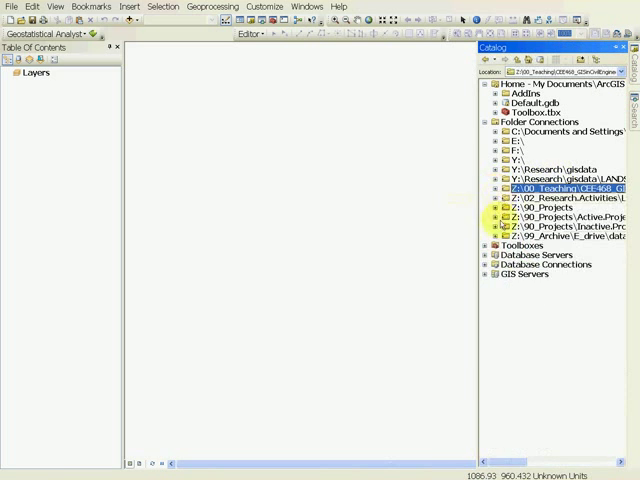
pyautogui.click(490, 188)
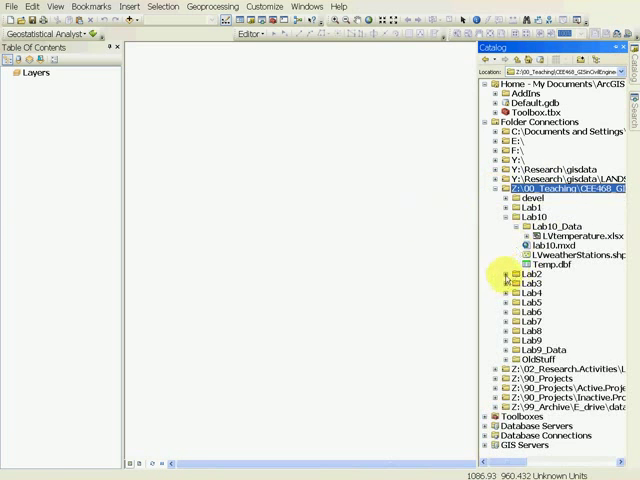
pyautogui.click(510, 284)
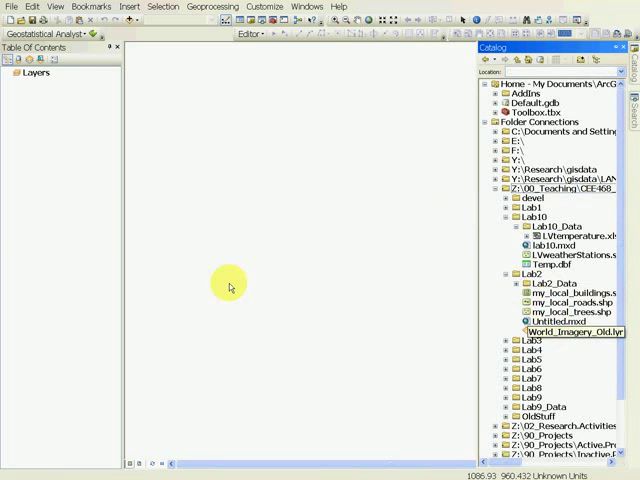
pyautogui.click(613, 48)
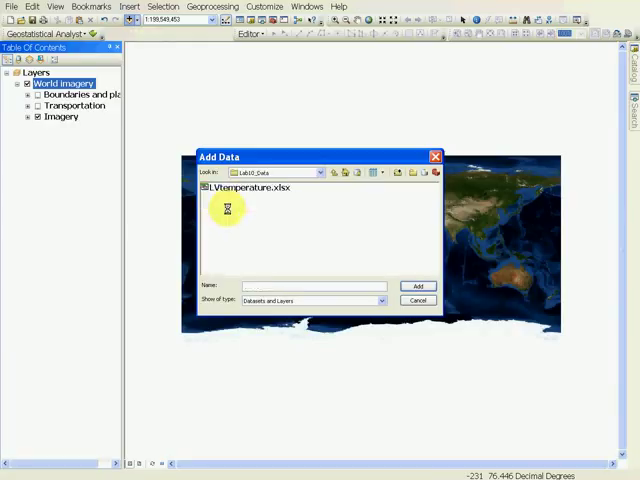
# Add the 09April2012$ sheet from LVtemperature.xlsx as a table
pyautogui.doubleClick(246, 187)
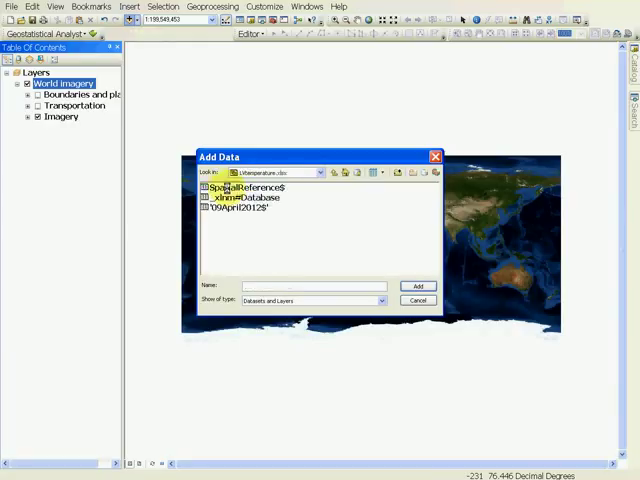
pyautogui.click(238, 208)
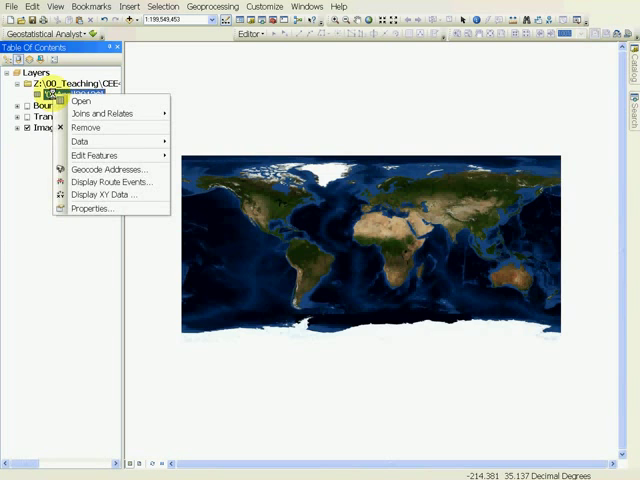
pyautogui.moveTo(104, 194)
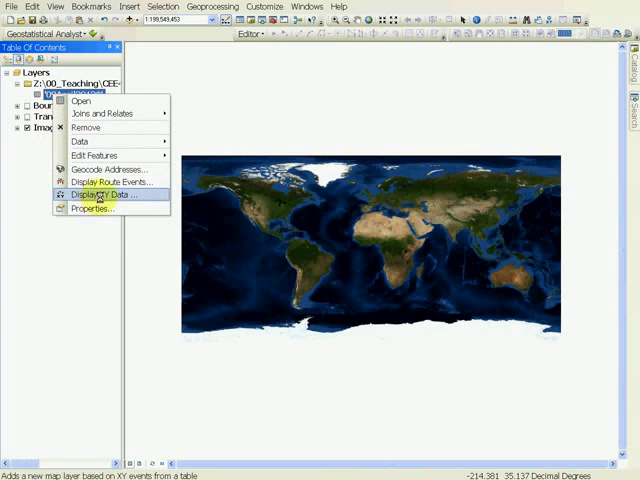
# Display the table as XY point events from XCoor/YCoor in WGS 1984 UTM Zone 11N, accepting the Object-ID warning
pyautogui.click(101, 194)
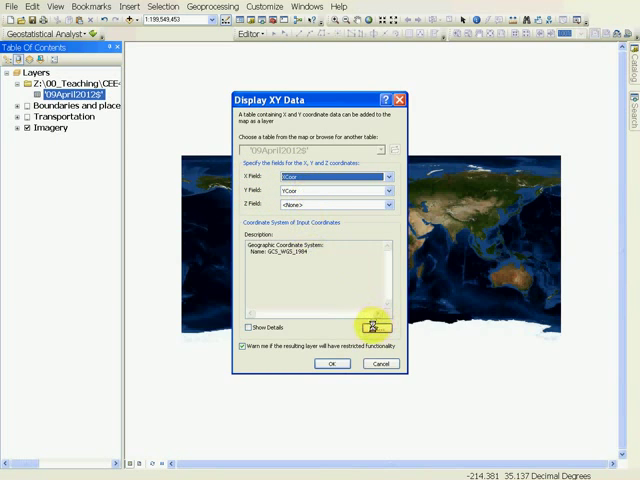
pyautogui.click(371, 327)
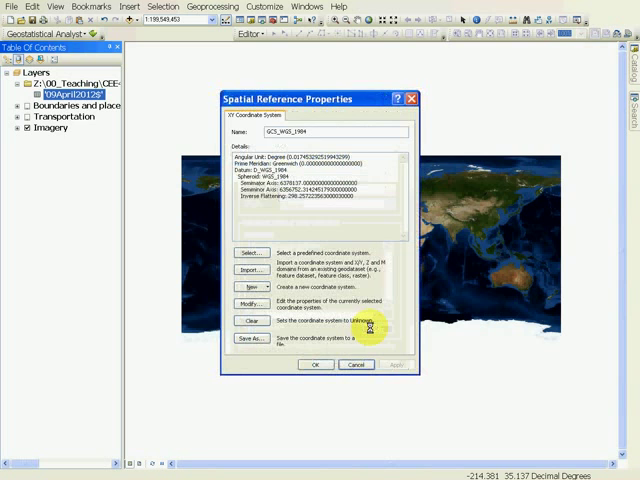
pyautogui.click(250, 251)
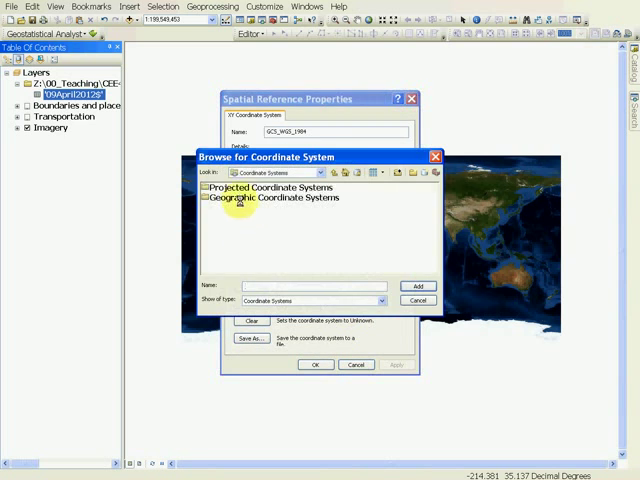
pyautogui.doubleClick(270, 188)
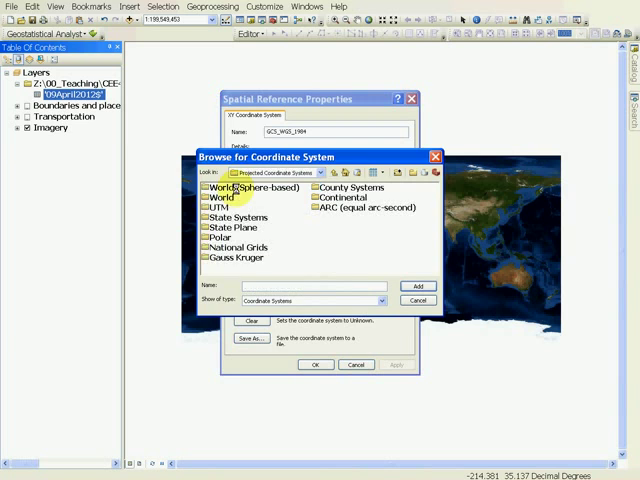
pyautogui.click(221, 217)
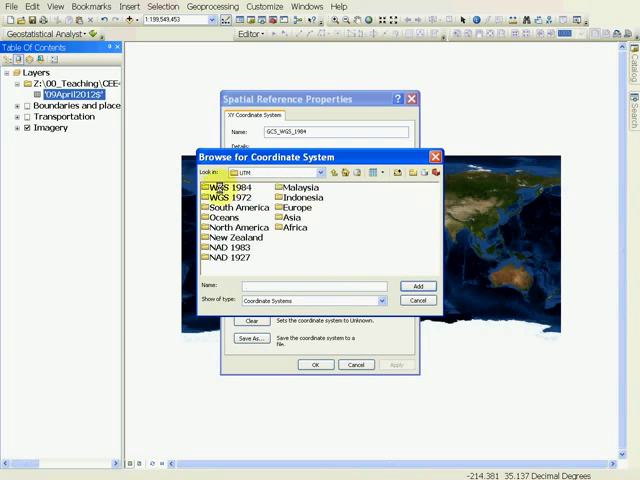
pyautogui.doubleClick(218, 187)
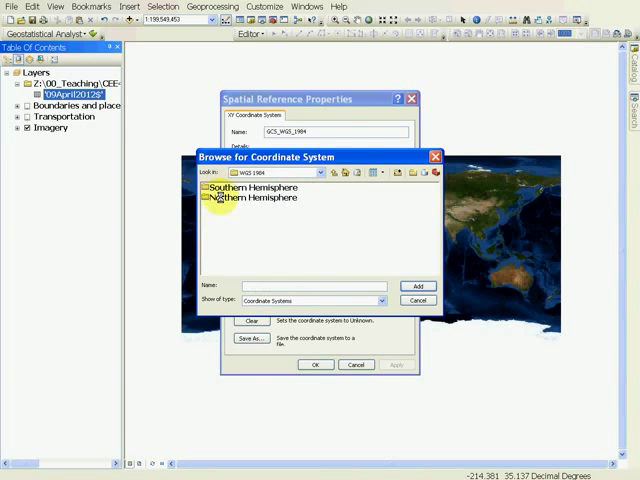
pyautogui.doubleClick(263, 196)
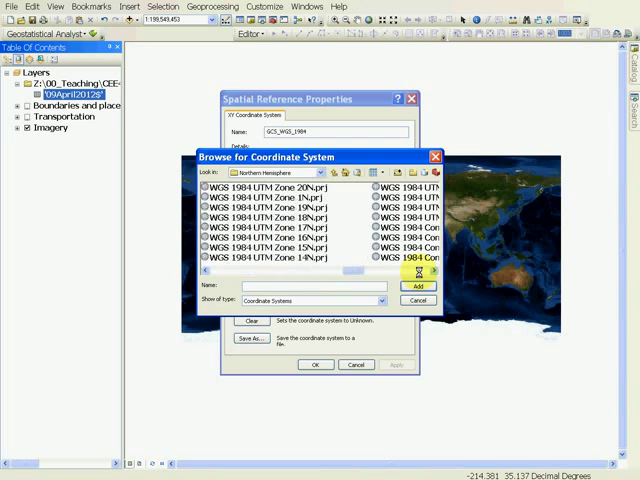
pyautogui.scroll(-3)
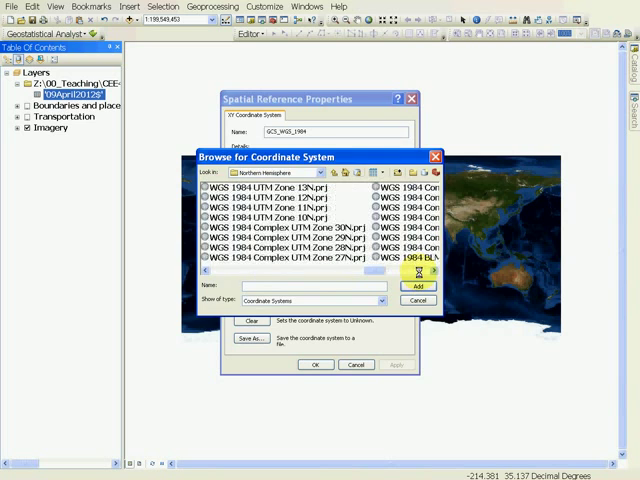
pyautogui.click(268, 208)
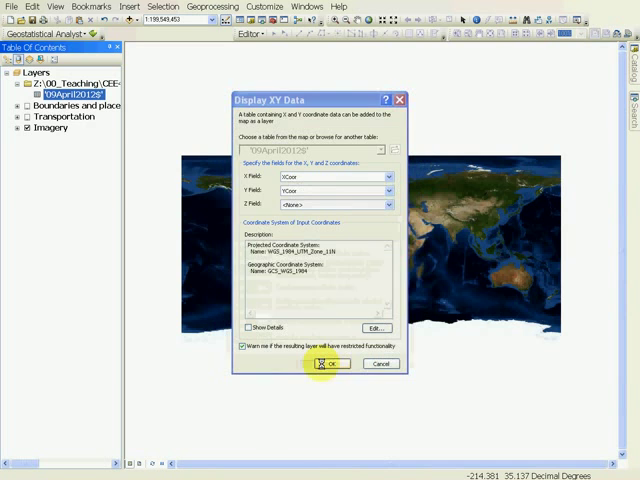
pyautogui.click(331, 363)
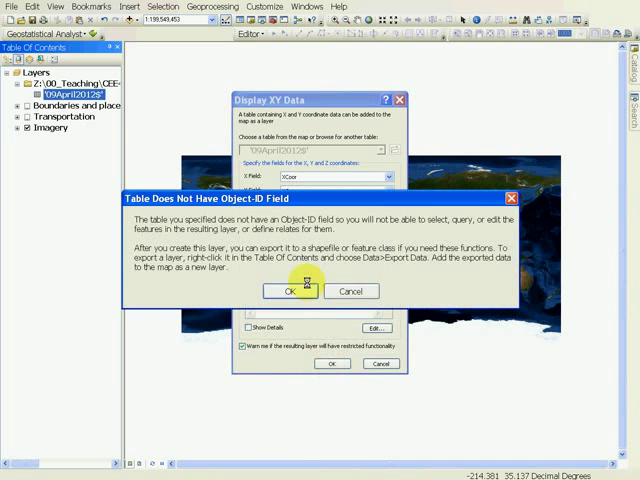
pyautogui.click(290, 291)
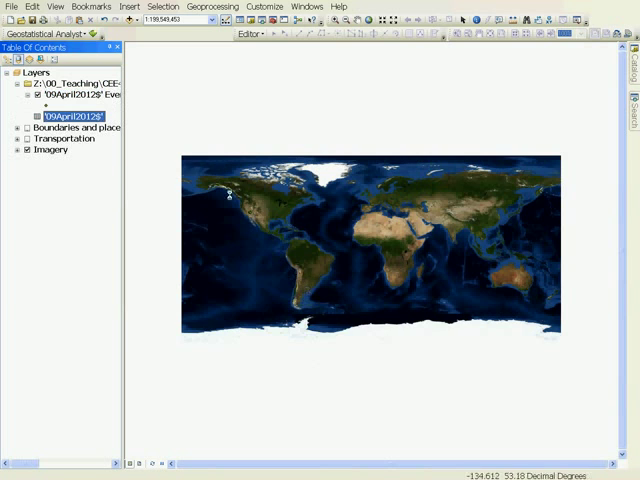
pyautogui.moveTo(246, 210)
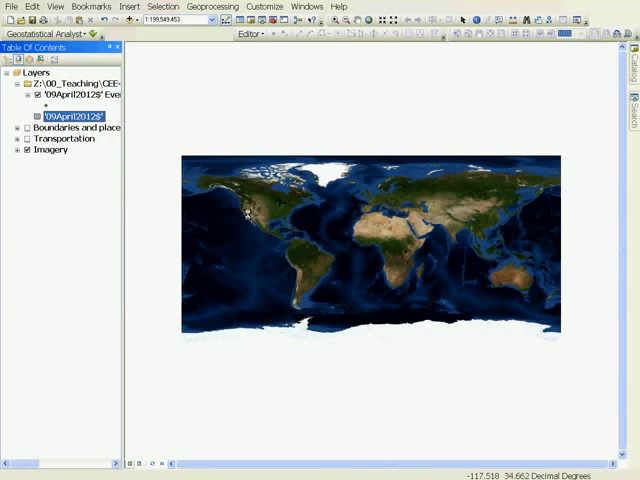
# Zoom to the Las Vegas stations and symbolize them as yellow Circle 1 markers, size 12
pyautogui.click(85, 94)
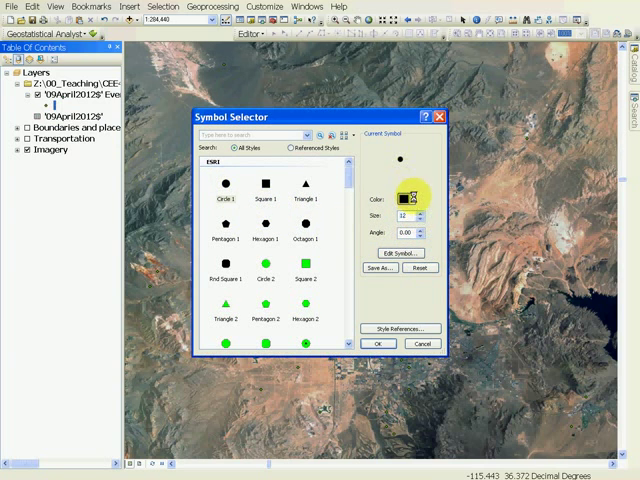
pyautogui.click(405, 198)
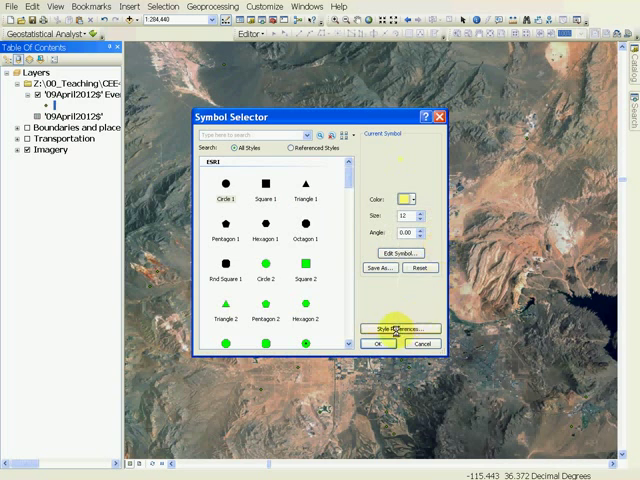
pyautogui.click(377, 343)
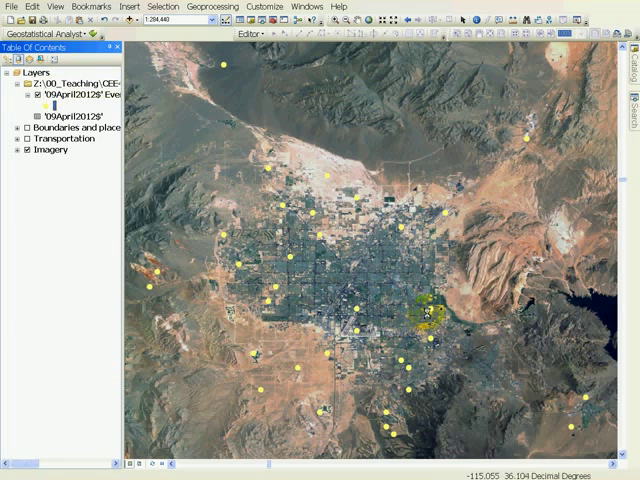
pyautogui.moveTo(385, 262)
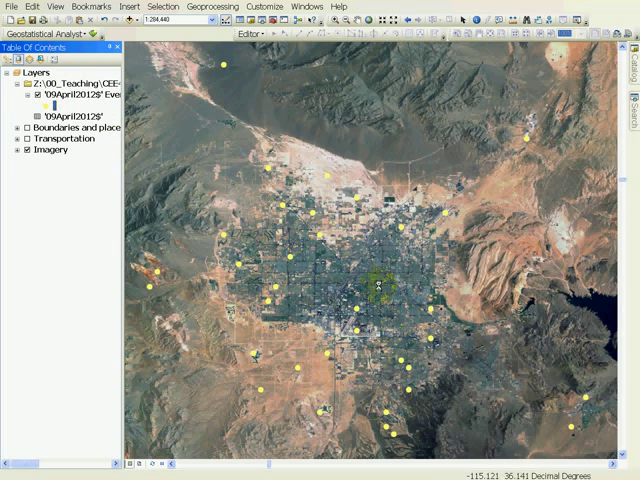
# Export the station events to LVweatherStations.shp, add it to the map and select the old events layer for removal
pyautogui.rightClick(70, 95)
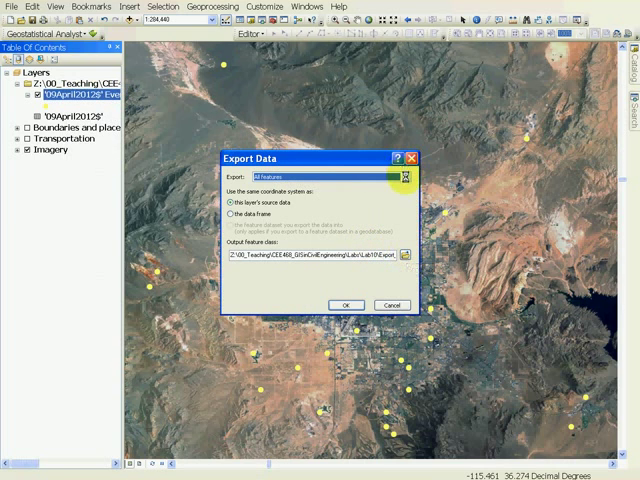
pyautogui.click(404, 253)
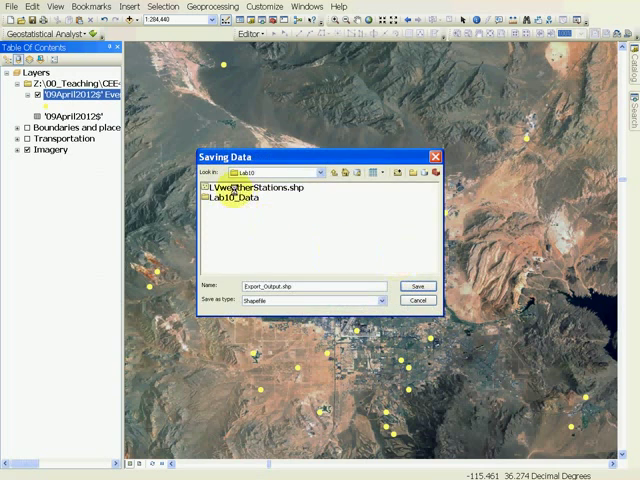
pyautogui.click(250, 189)
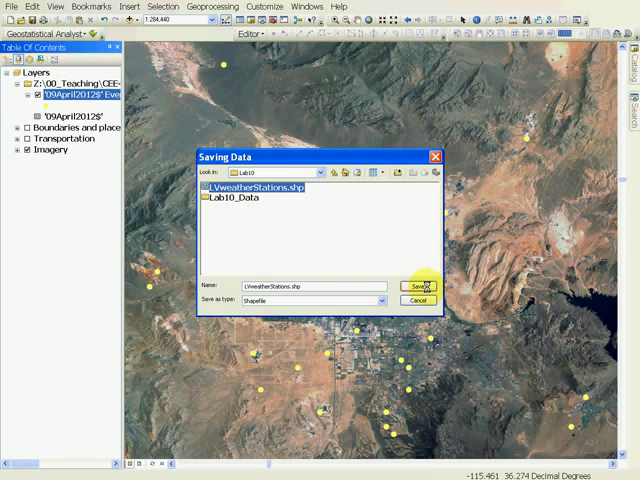
pyautogui.click(416, 286)
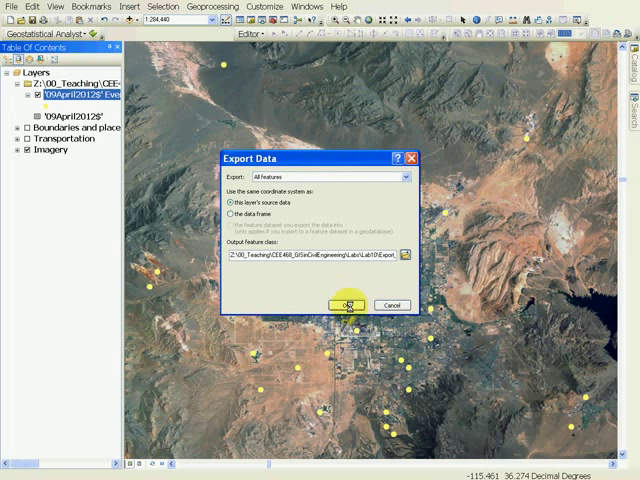
pyautogui.click(345, 305)
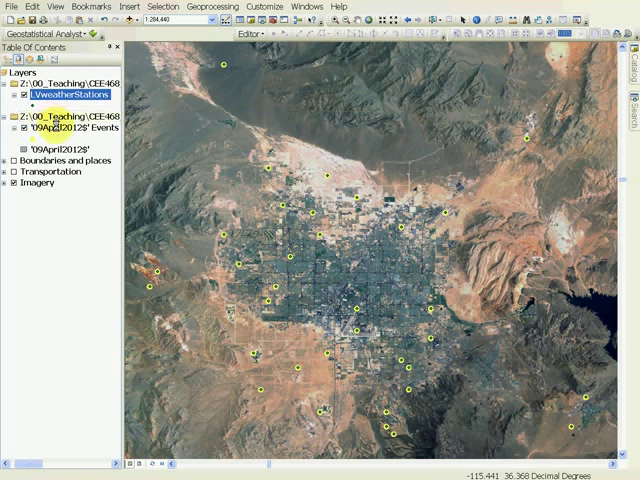
pyautogui.click(75, 128)
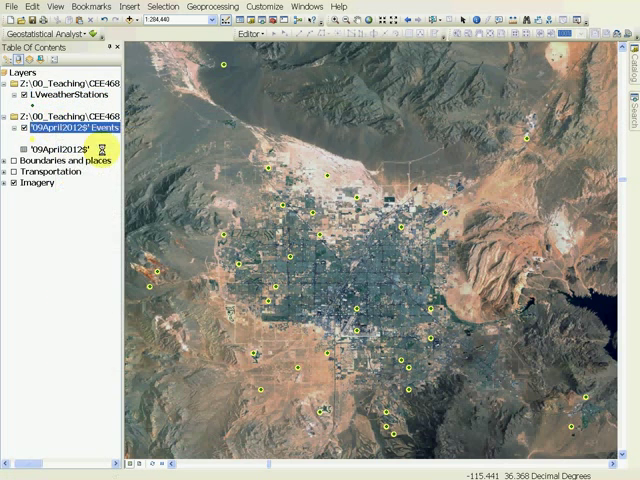
# Remove the old 09April2012$ events and table from the map
pyautogui.rightClick(60, 128)
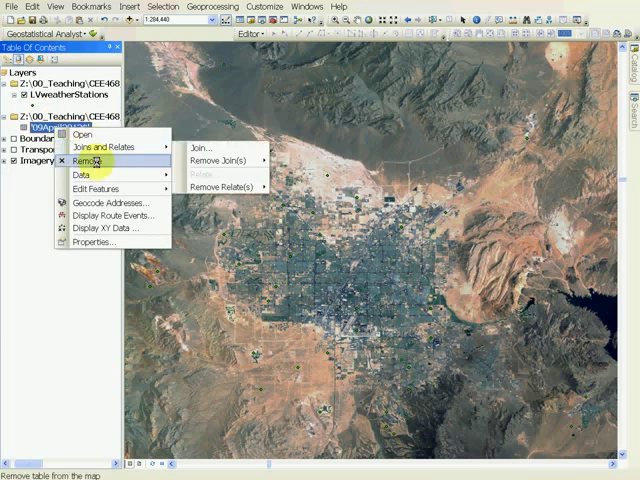
pyautogui.click(84, 160)
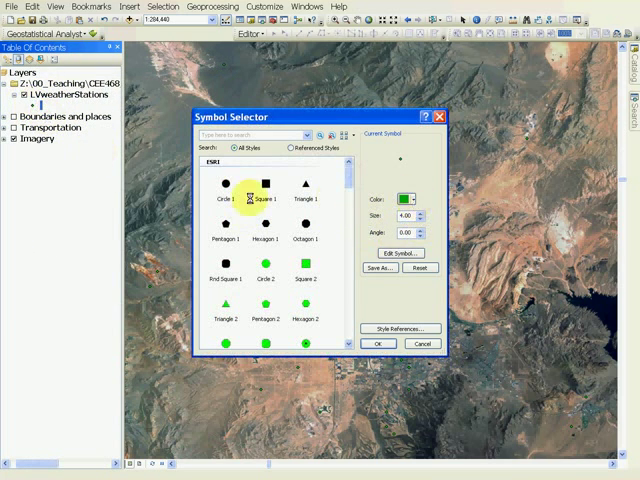
# Symbolize LVweatherStations with the yellow Circle 1 marker
pyautogui.click(415, 199)
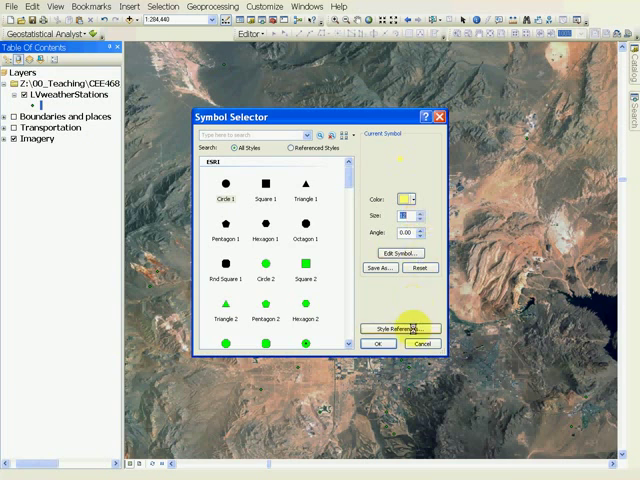
pyautogui.click(378, 343)
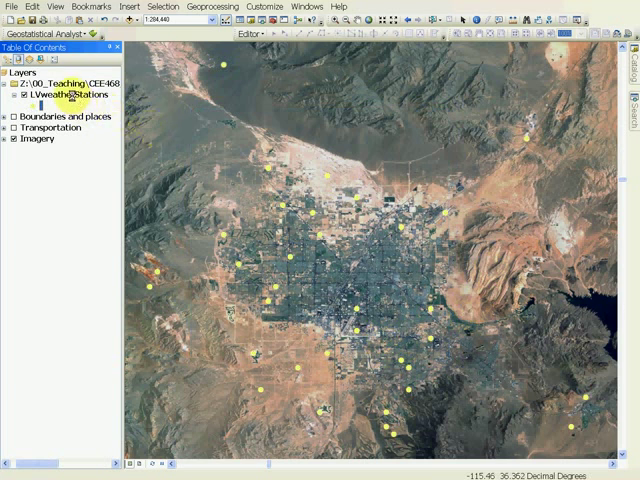
pyautogui.rightClick(45, 95)
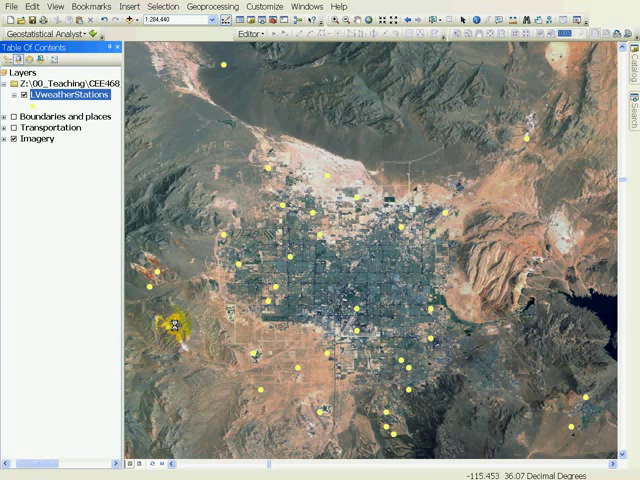
# Label LVweatherStations features with the Temp_F field in green size-14 text
pyautogui.doubleClick(68, 94)
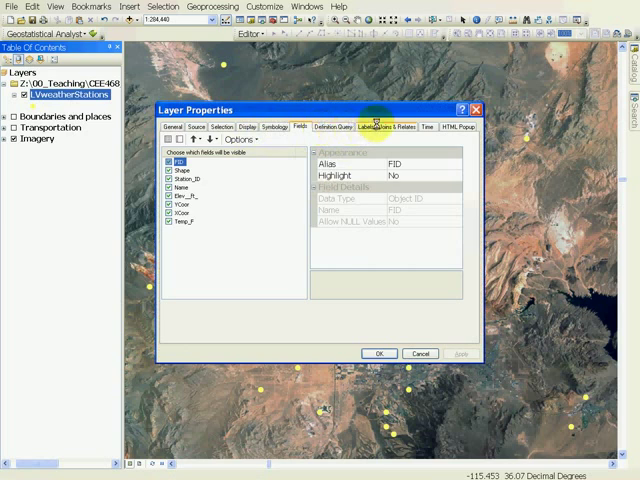
pyautogui.click(364, 127)
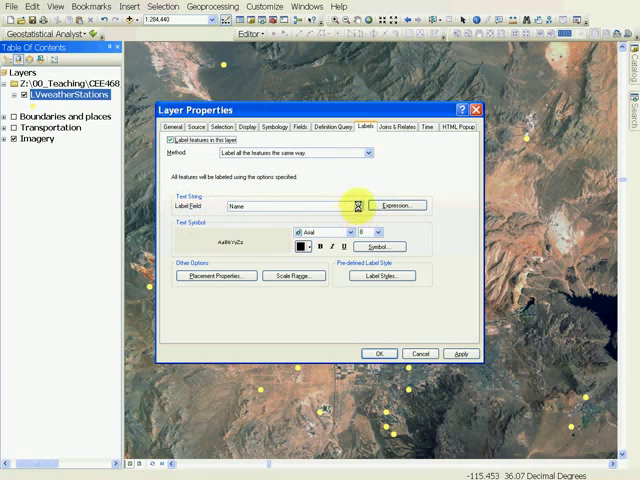
pyautogui.click(357, 206)
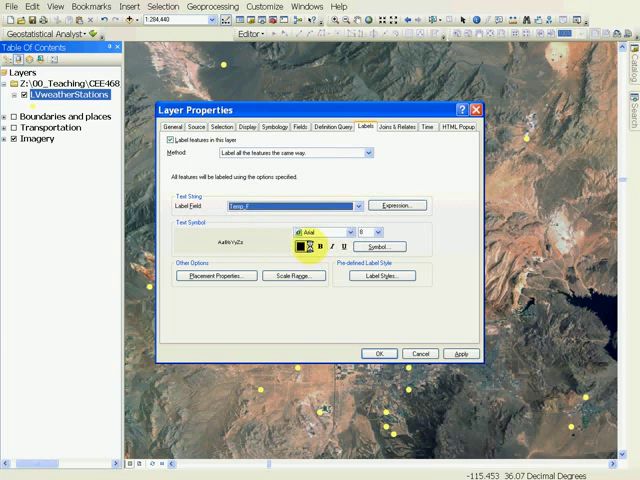
pyautogui.click(301, 246)
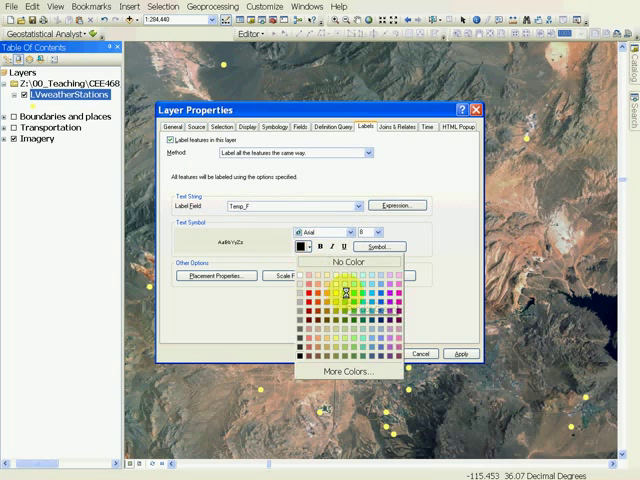
pyautogui.click(346, 293)
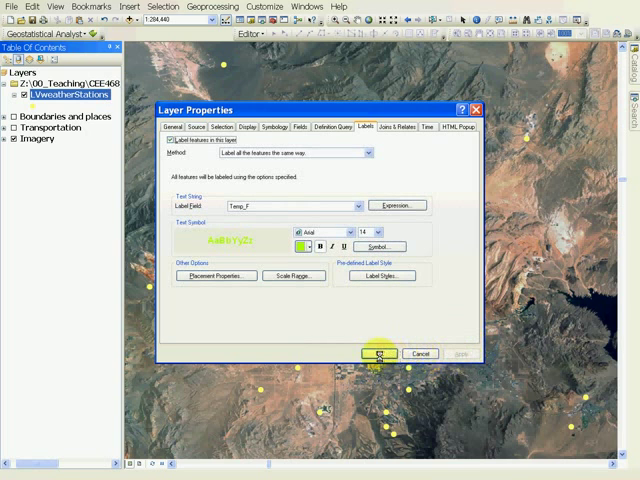
pyautogui.click(379, 353)
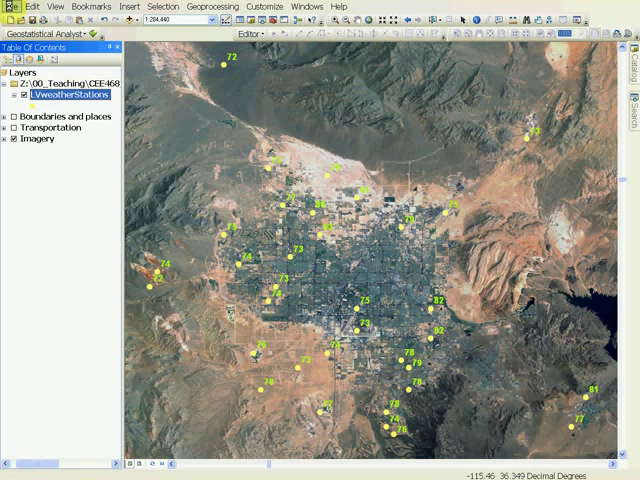
# Save the map document over lab10.mxd in the Lab10 folder
pyautogui.click(12, 5)
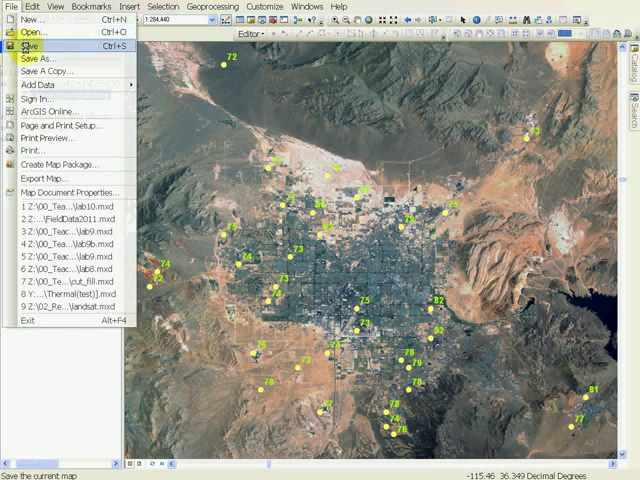
pyautogui.click(34, 46)
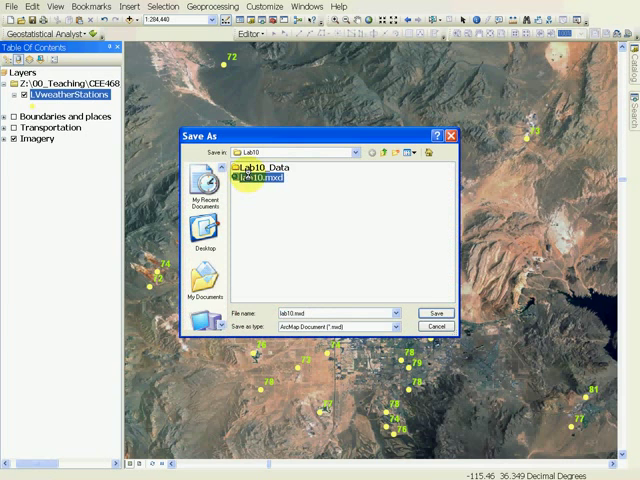
pyautogui.click(437, 313)
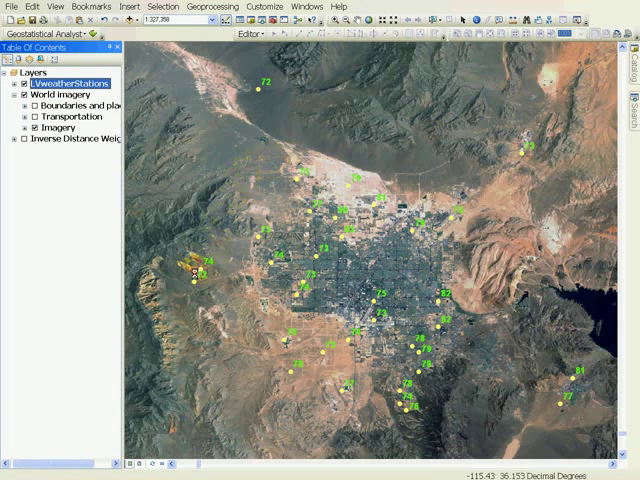
pyautogui.moveTo(430, 285)
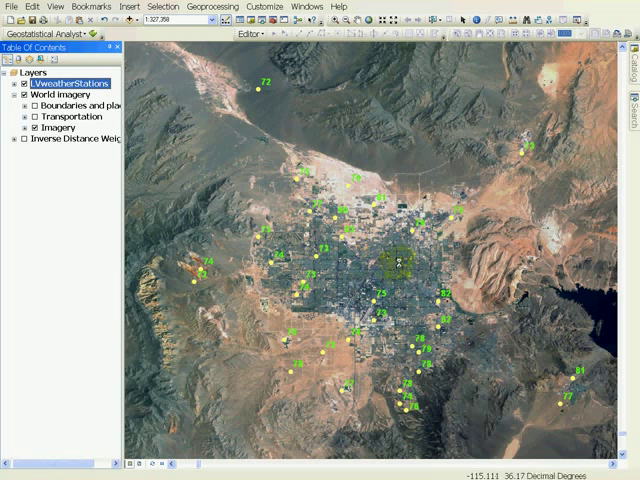
pyautogui.moveTo(325, 258)
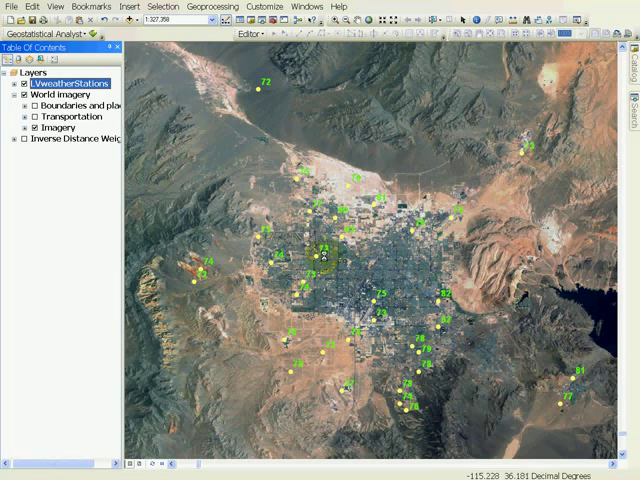